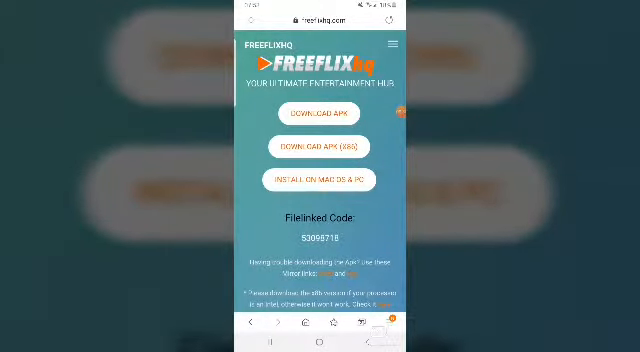
Step: Scroll the download page, then launch FreeFlix HQ from Samsung Internet's Downloads list
{"action": "scroll", "scroll_direction": "down", "scroll_amount": 3}
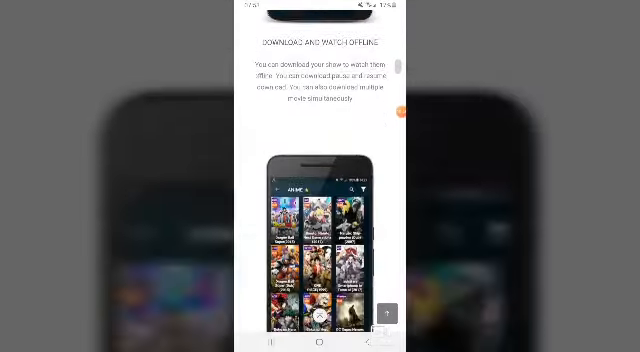
{"action": "scroll", "scroll_direction": "left", "scroll_amount": 3}
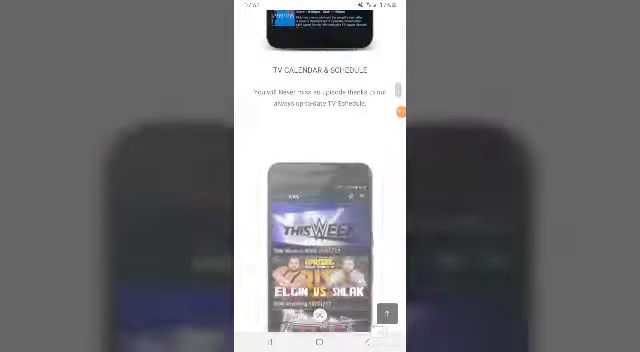
{"action": "scroll", "scroll_direction": "down", "scroll_amount": 3}
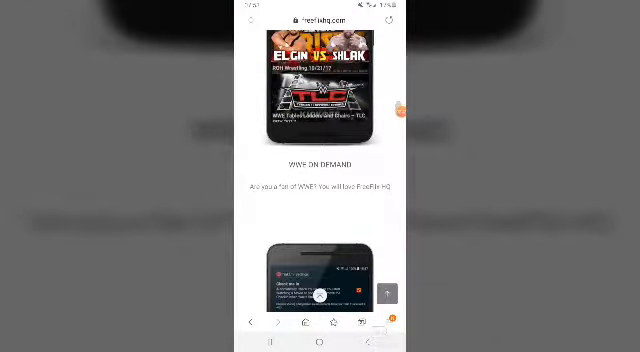
{"action": "scroll", "scroll_direction": "down", "scroll_amount": 3}
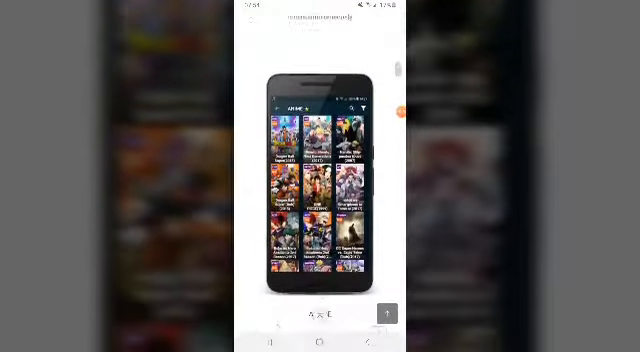
{"action": "scroll", "scroll_direction": "down", "scroll_amount": 3}
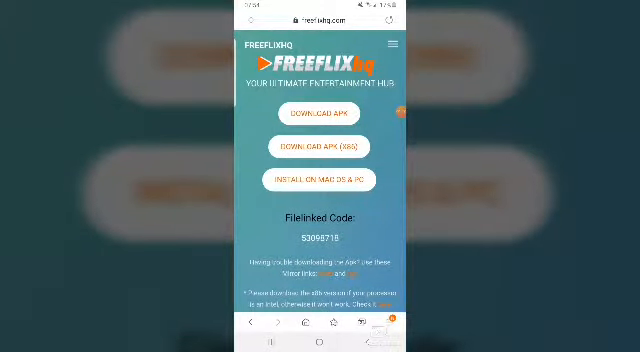
{"action": "left_click", "coordinate": [320, 115]}
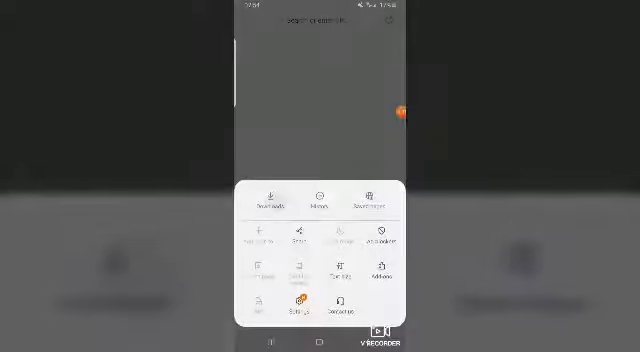
{"action": "left_click", "coordinate": [272, 196]}
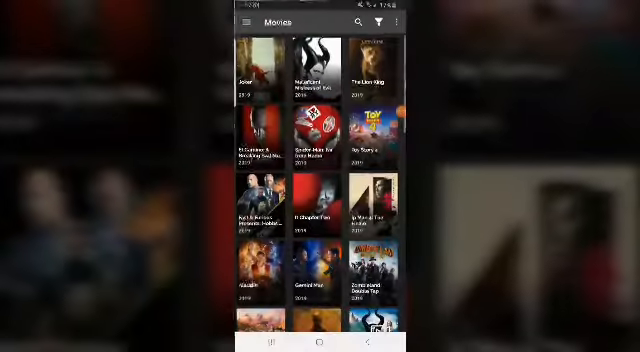
{"action": "scroll", "scroll_direction": "down", "scroll_amount": 3}
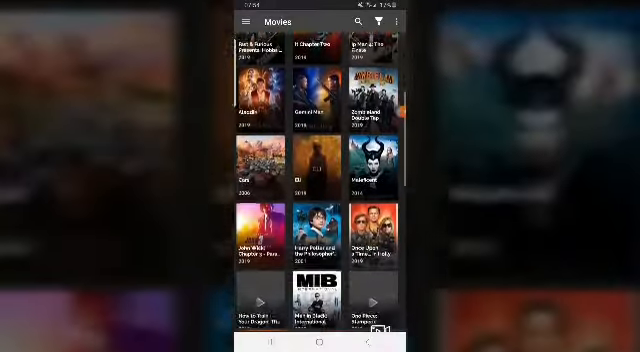
{"action": "scroll", "scroll_direction": "down", "scroll_amount": 3}
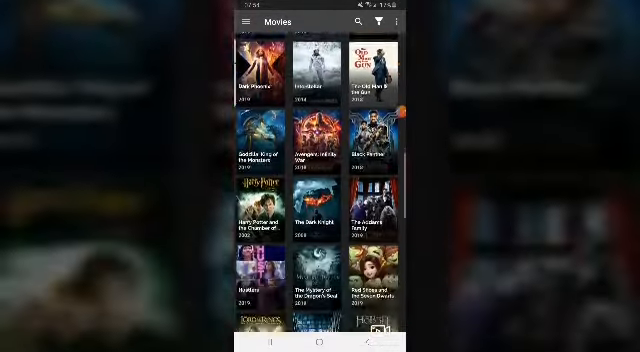
{"action": "scroll", "scroll_direction": "down", "scroll_amount": 3}
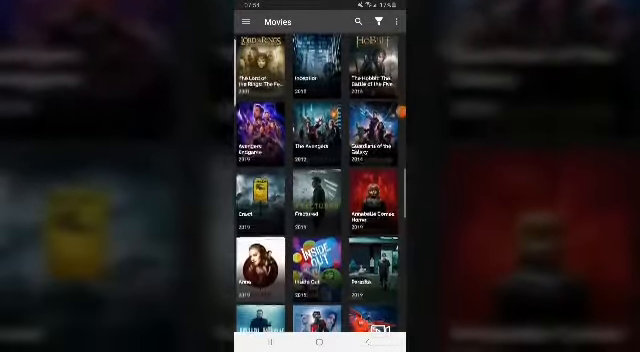
{"action": "left_click", "coordinate": [254, 140]}
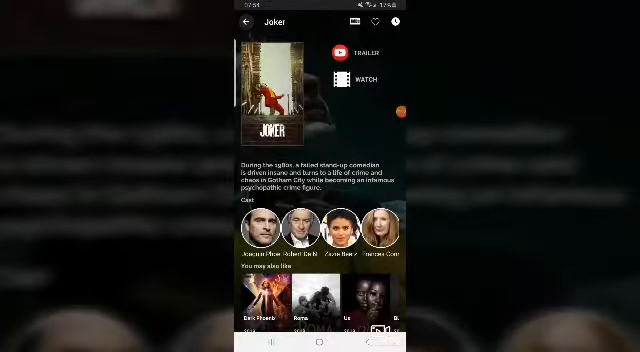
{"action": "left_click", "coordinate": [247, 22]}
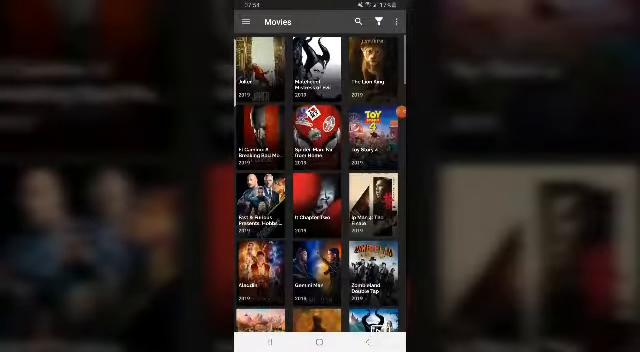
Step: Search for 'WWE' and view TV show results like Raw, NXT and SmackDown
{"action": "left_click", "coordinate": [383, 22]}
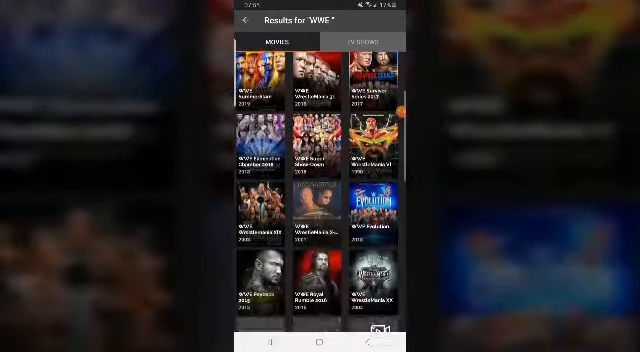
{"action": "scroll", "scroll_direction": "down", "scroll_amount": 3}
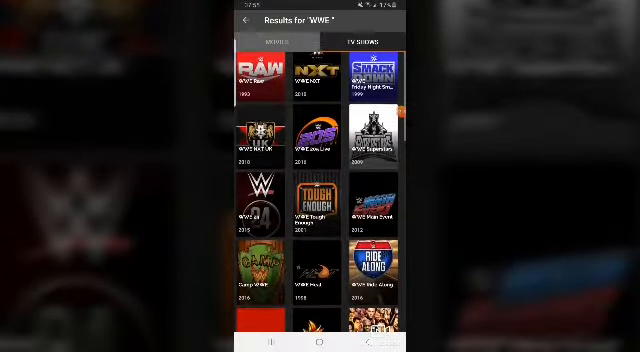
{"action": "left_click", "coordinate": [260, 75]}
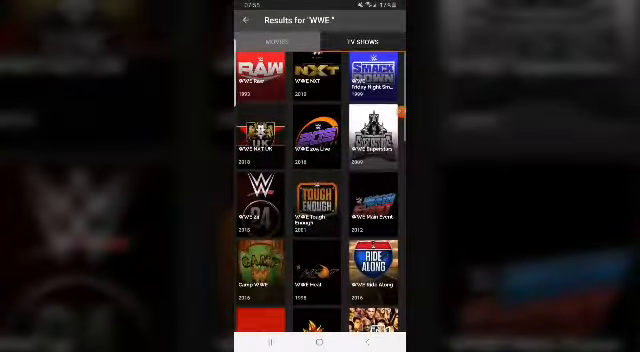
Step: Back out of the WWE search results to reach the Joker details page
{"action": "left_click", "coordinate": [247, 22]}
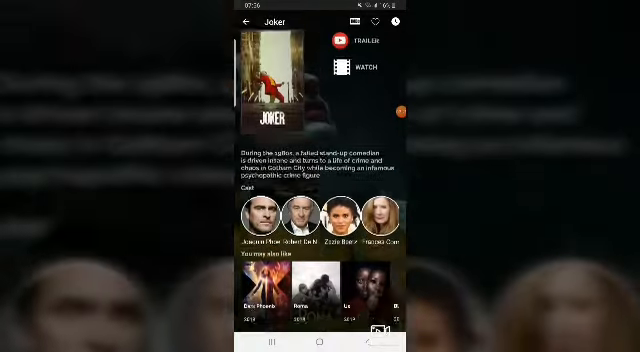
Step: Close the Joker details, scroll the Movies grid, and back out of Godzilla: King of the Monsters
{"action": "left_click", "coordinate": [242, 21]}
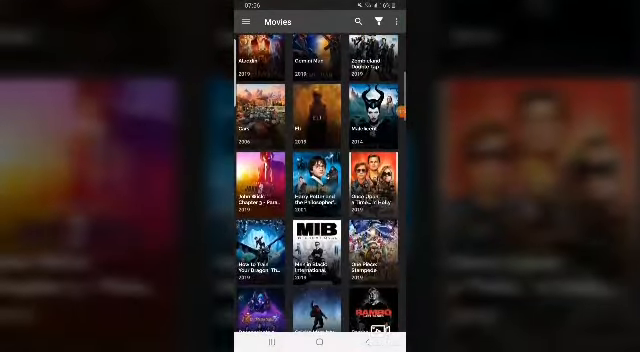
{"action": "scroll", "scroll_direction": "down", "scroll_amount": 3}
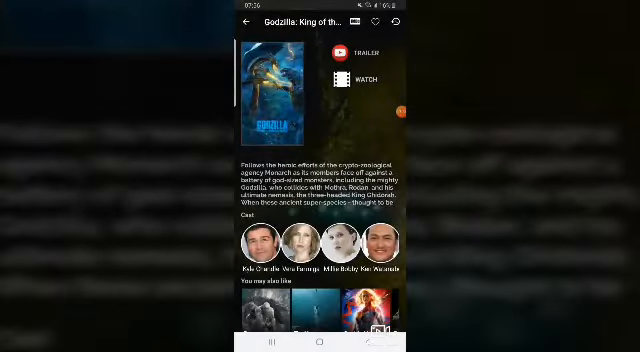
{"action": "left_click", "coordinate": [246, 22]}
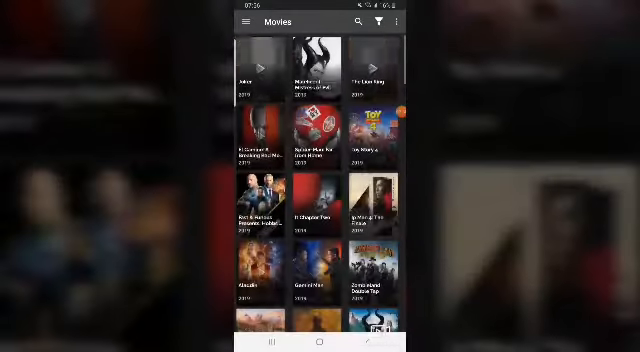